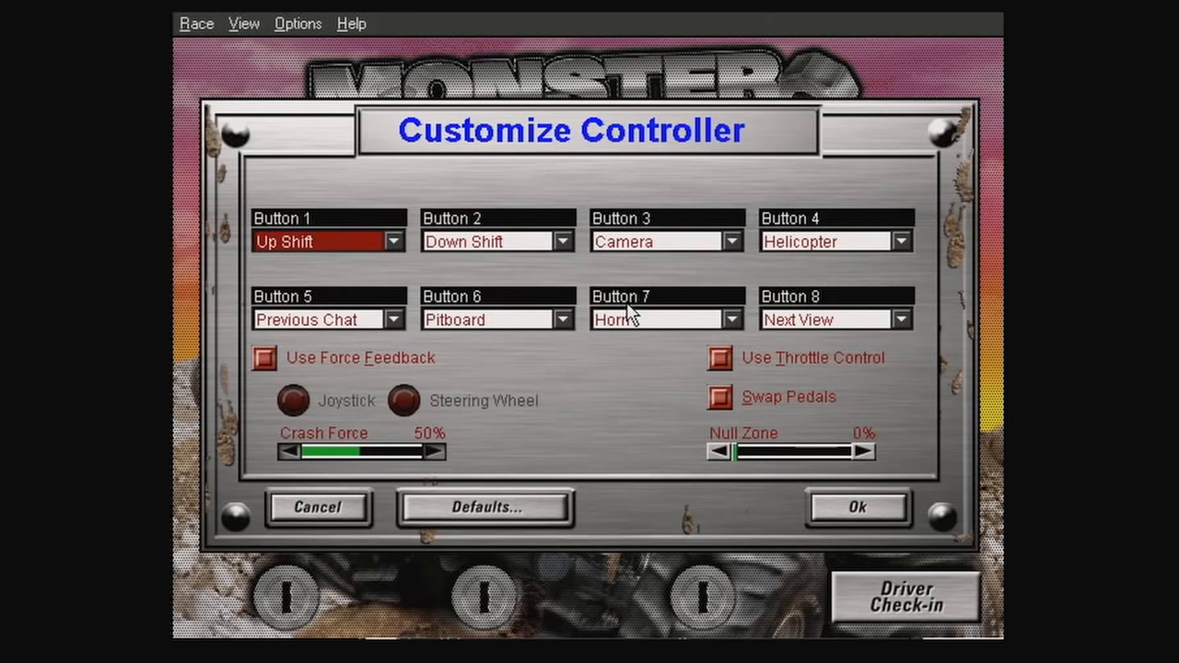
{"action": "mouse_move", "coordinate": [316, 228]}
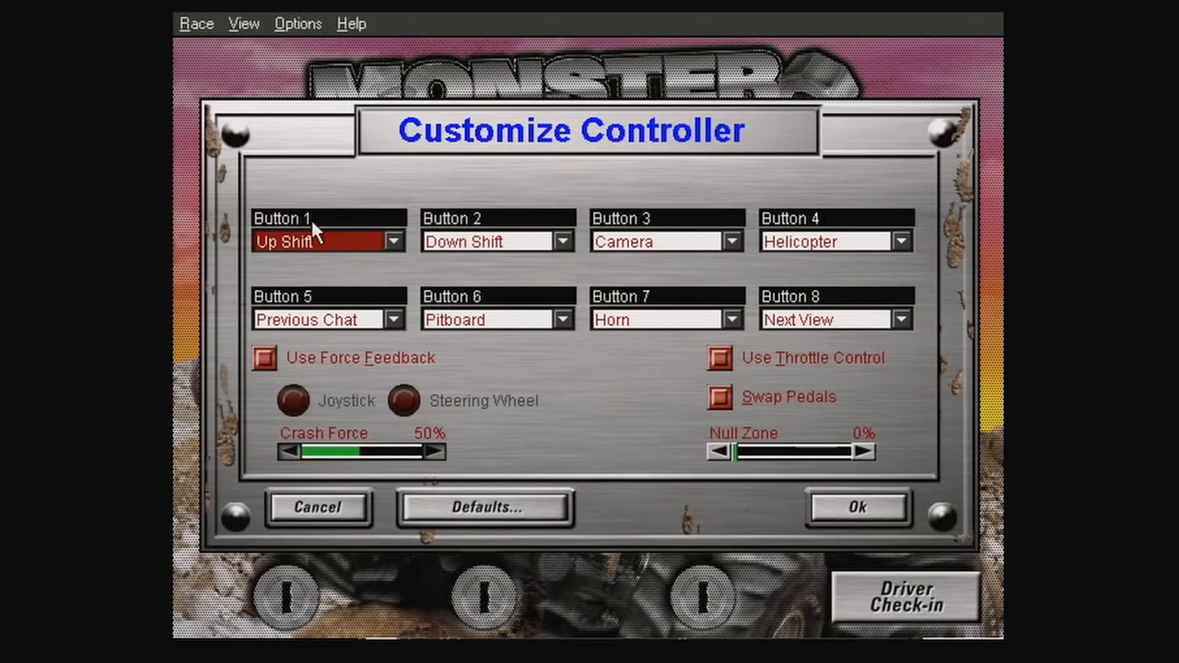
Step: Map Button 1 to Accelerate and Button 2 to Brake in Customize Controller
{"action": "left_click", "coordinate": [394, 240]}
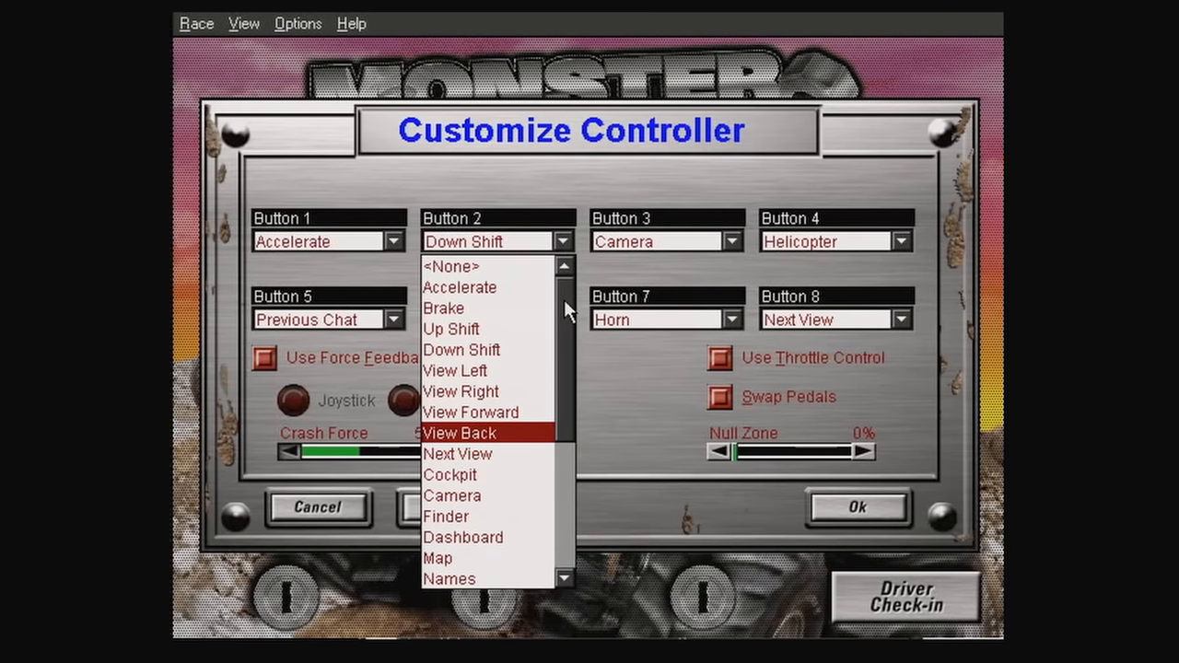
{"action": "left_click", "coordinate": [442, 308]}
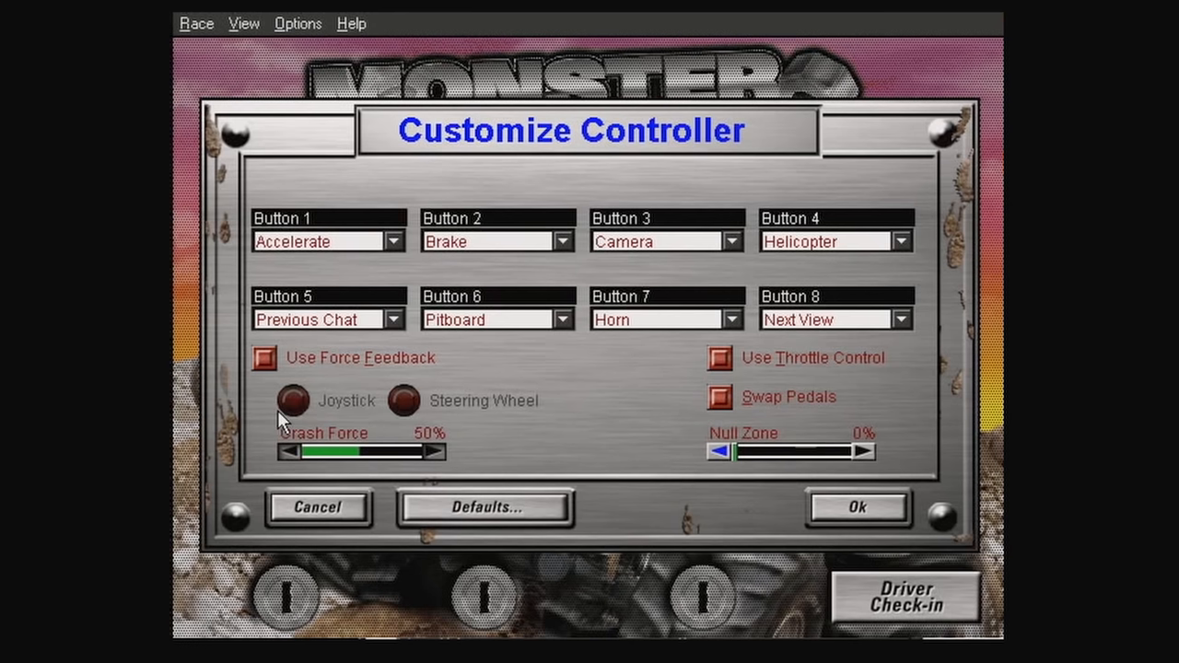
{"action": "mouse_move", "coordinate": [316, 412]}
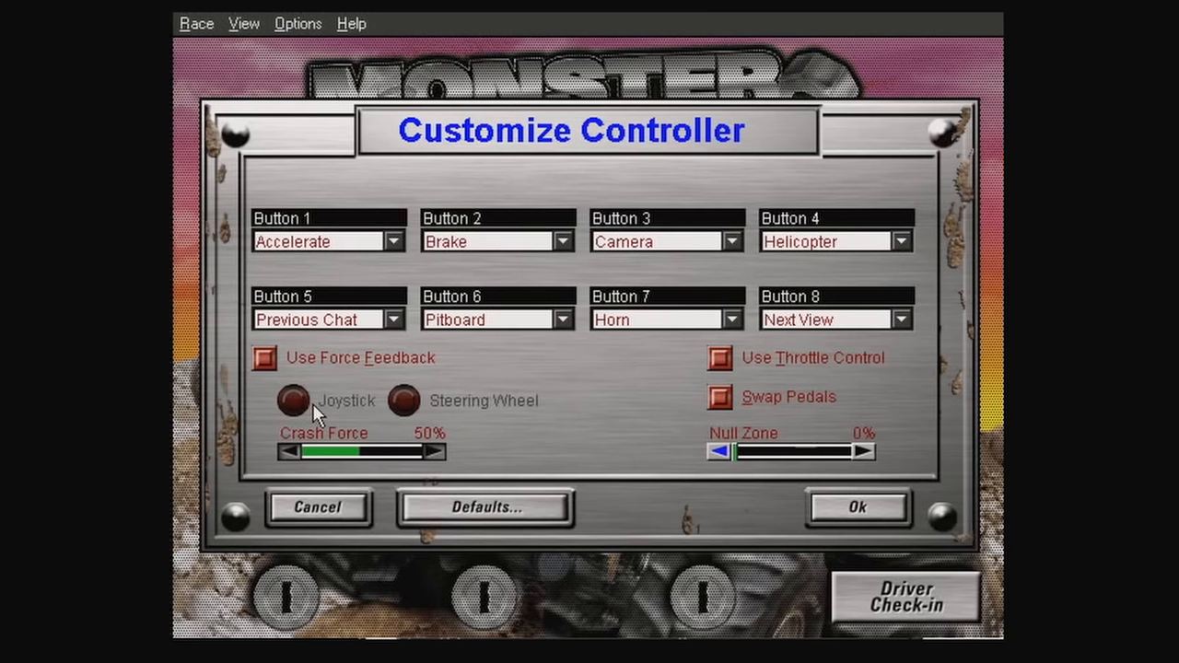